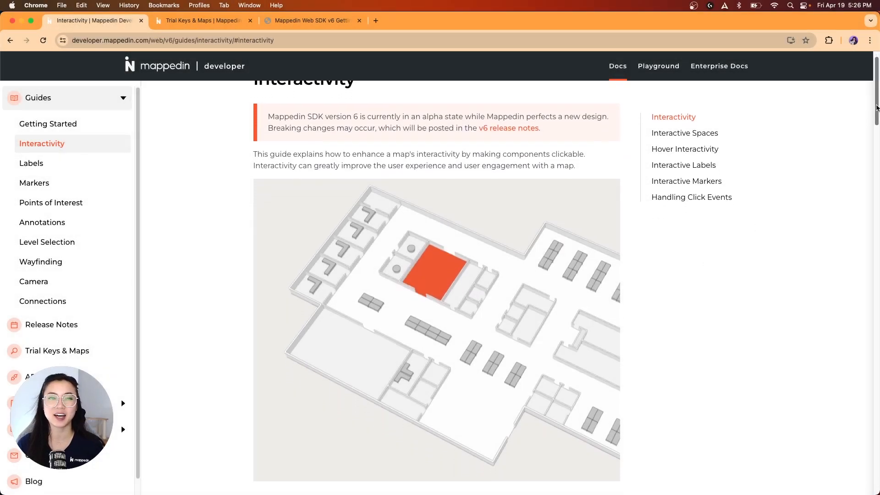
Scroll down the Trial Keys & Maps page past the key, secret and demo map ids, then switch to the localhost app tab.
scroll("down", 3)
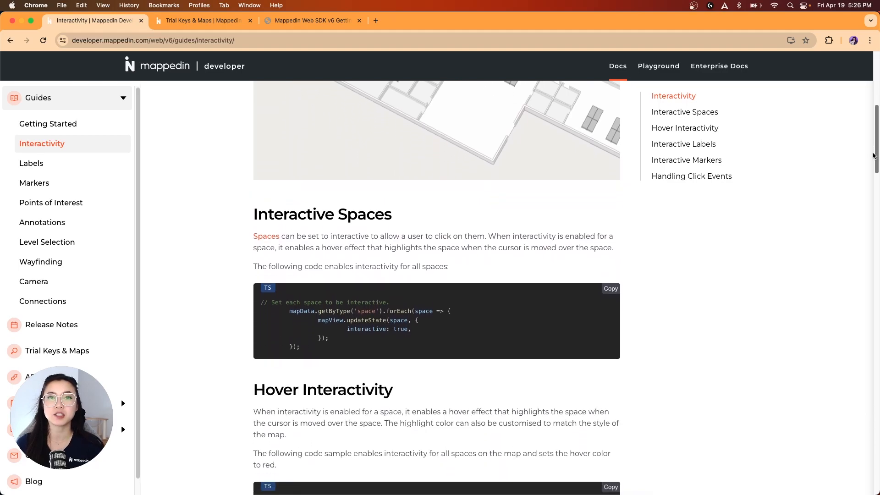
scroll("down", 3)
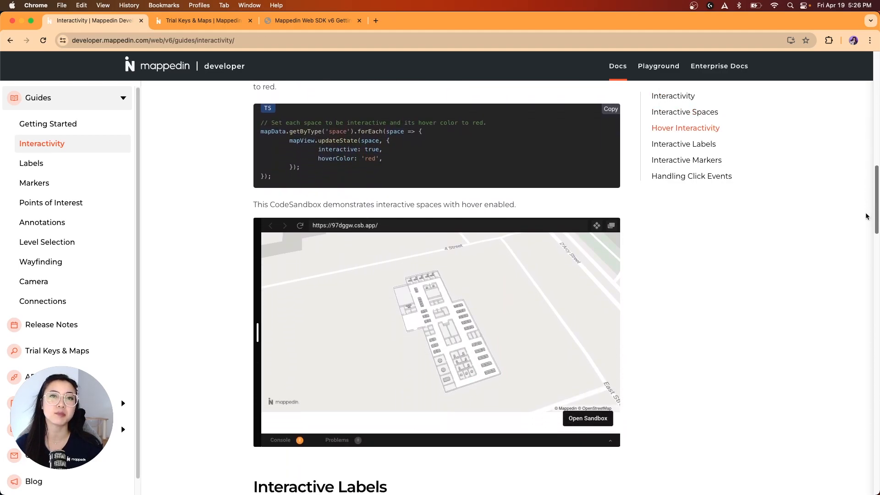
scroll("down", 3)
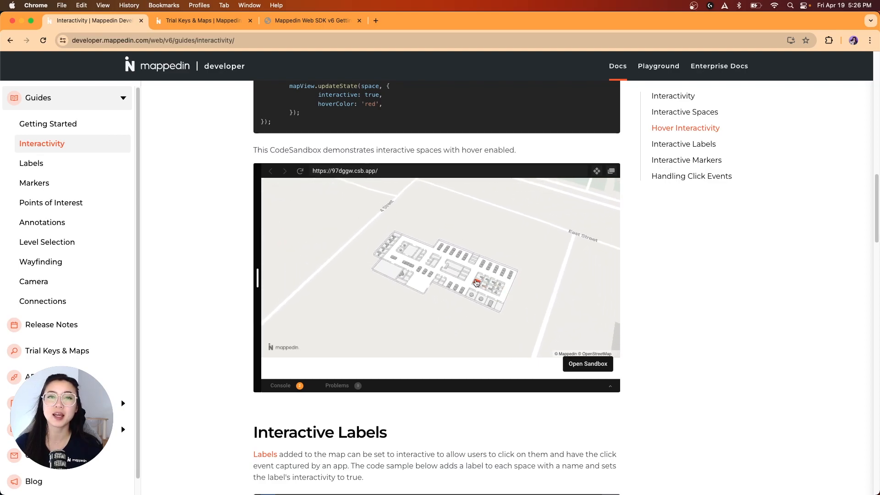
mouse_move(832, 213)
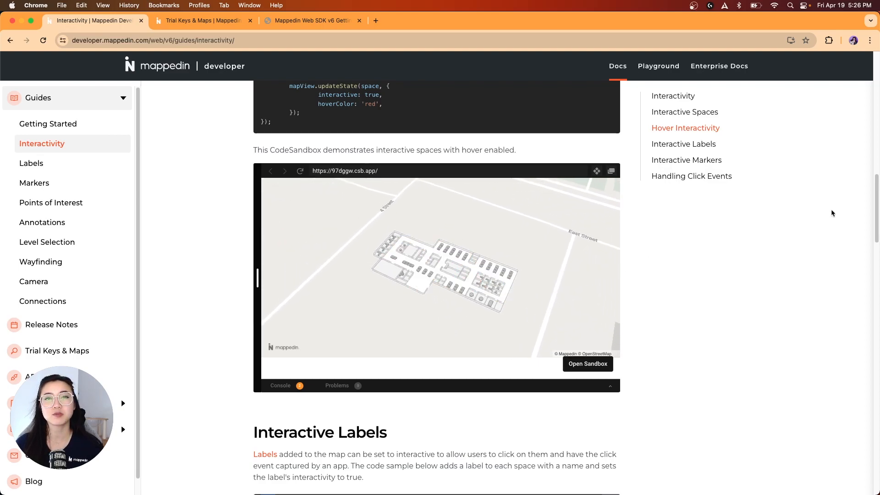
scroll("down", 3)
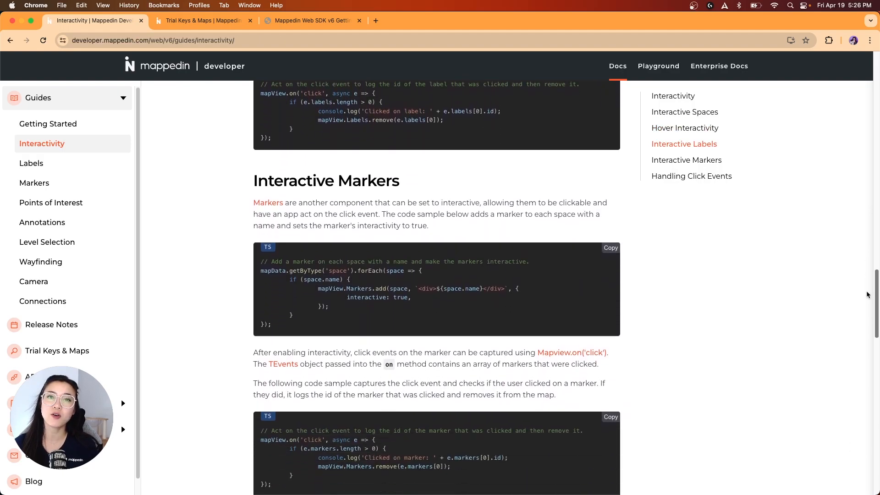
scroll("down", 3)
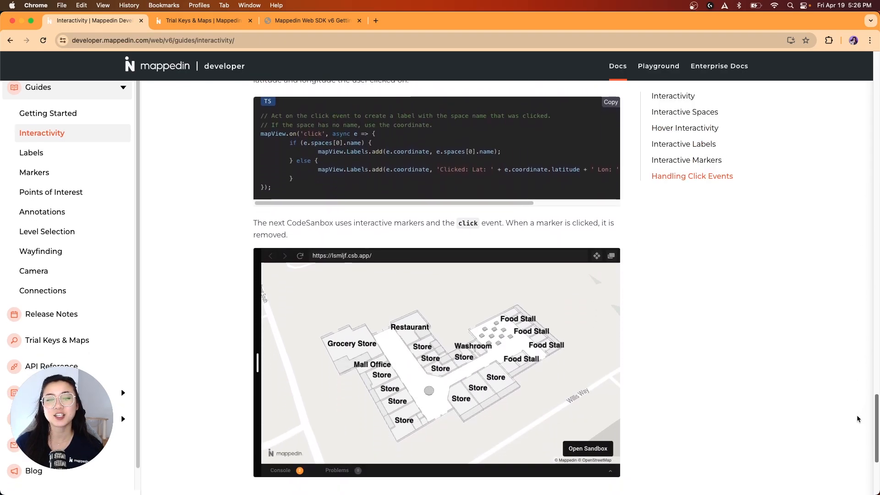
scroll("down", 3)
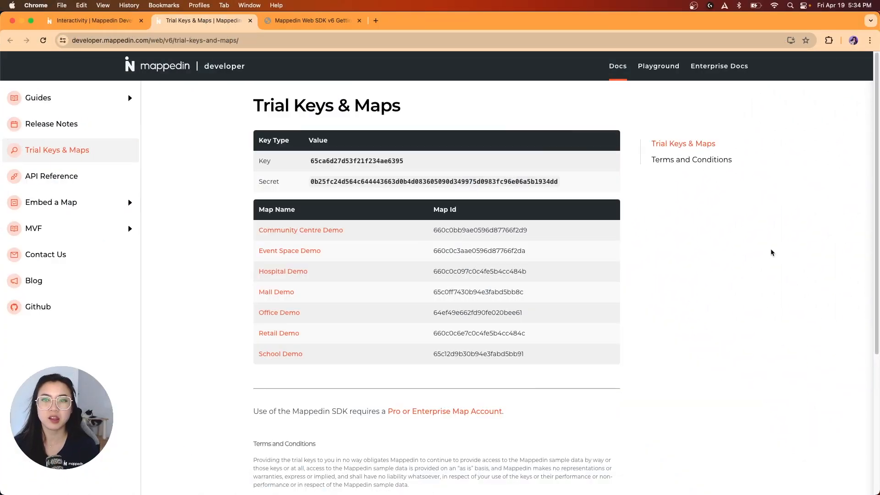
mouse_move(278, 333)
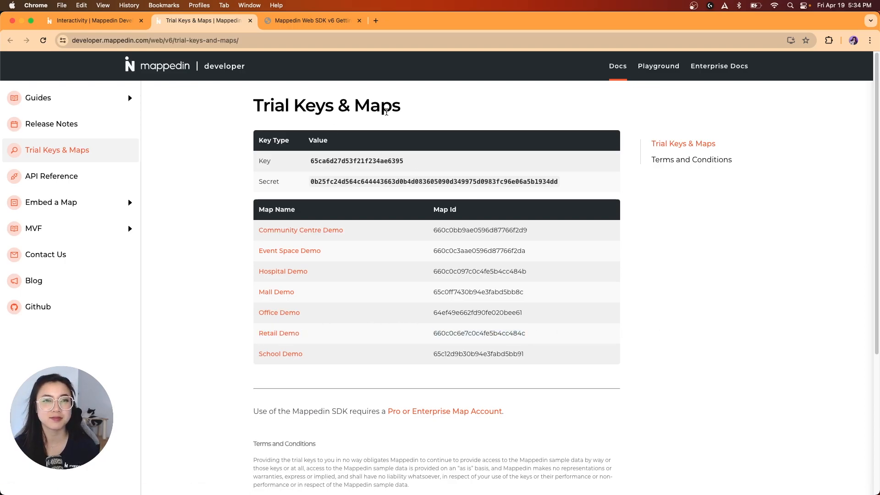
left_click(311, 20)
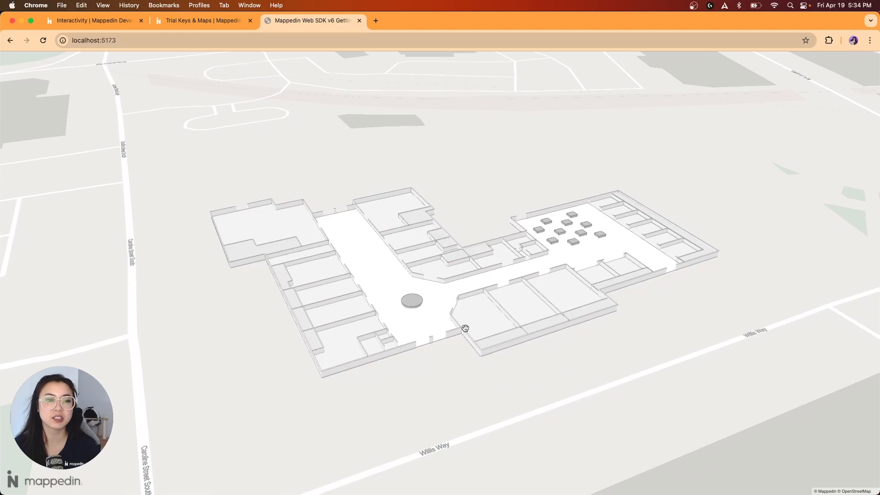
mouse_move(412, 199)
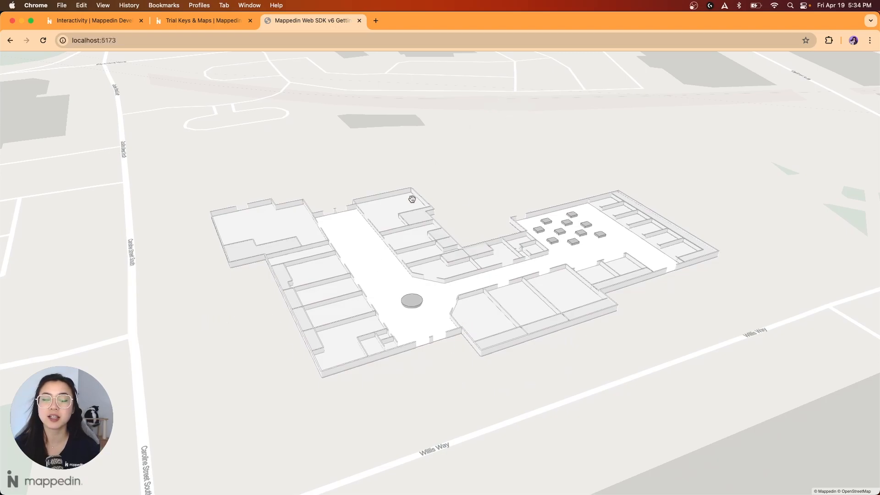
mouse_move(379, 253)
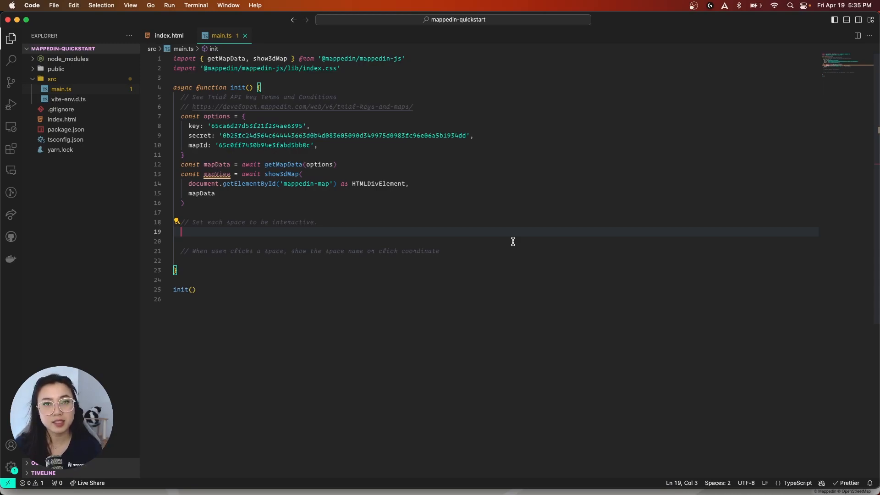
Write mapData.getByType('space').forEach((space) => { ... }) to loop over every space.
type("ma")
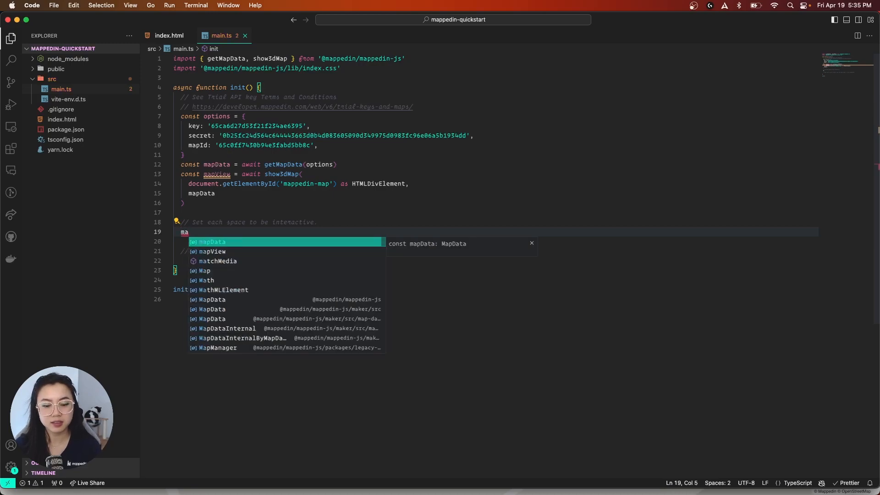
type("pData.")
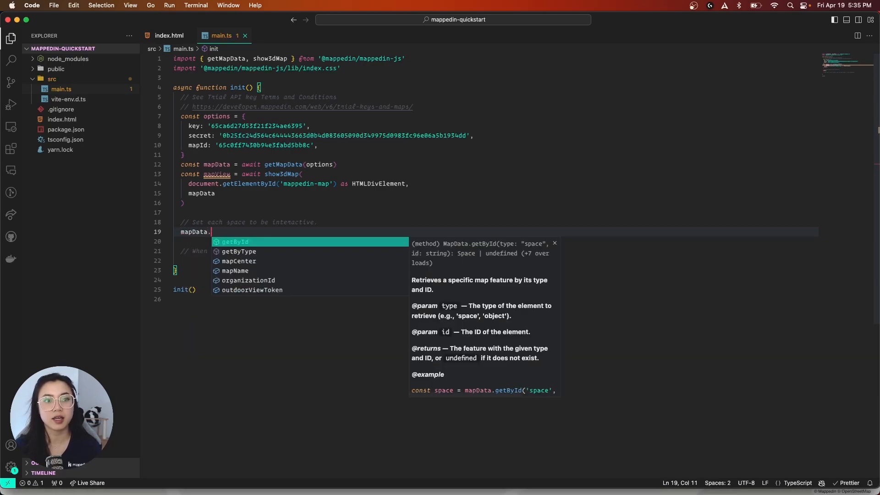
type("getByType")
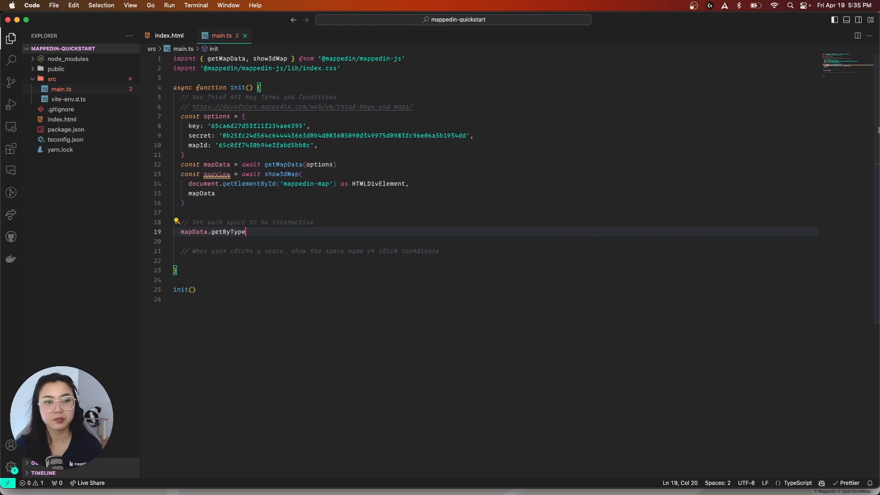
type("('space'")
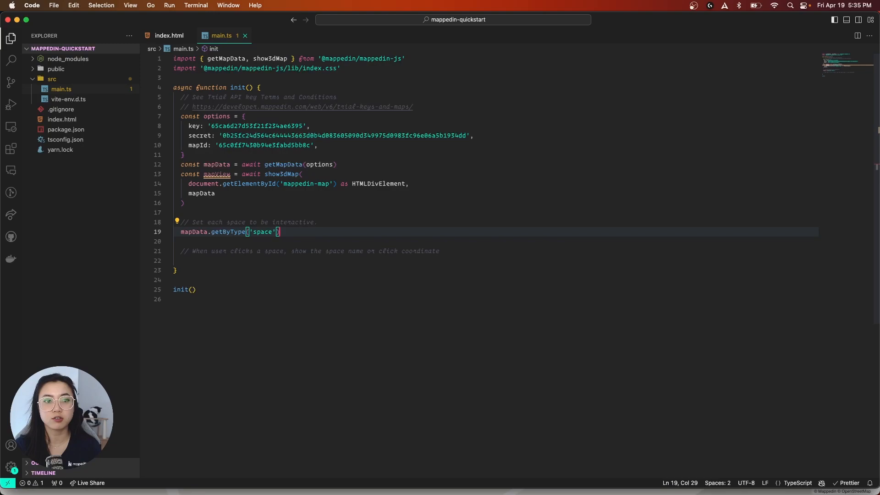
type(".forEach")
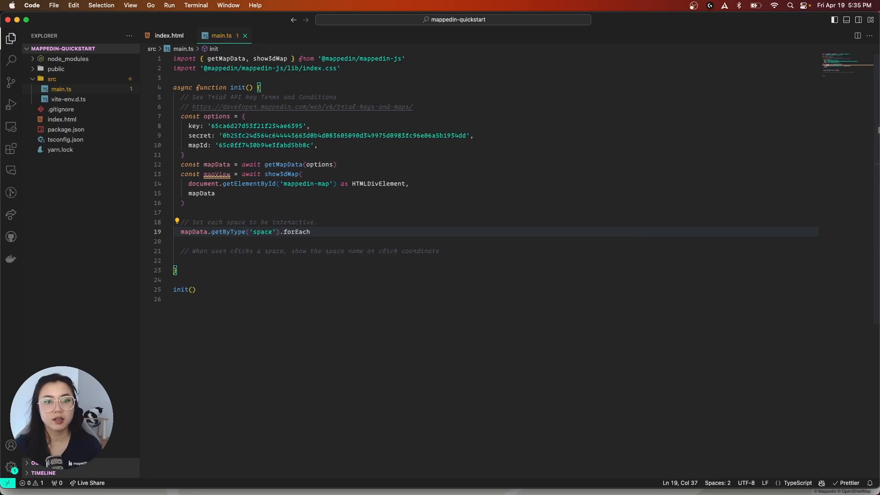
type("(space => {")
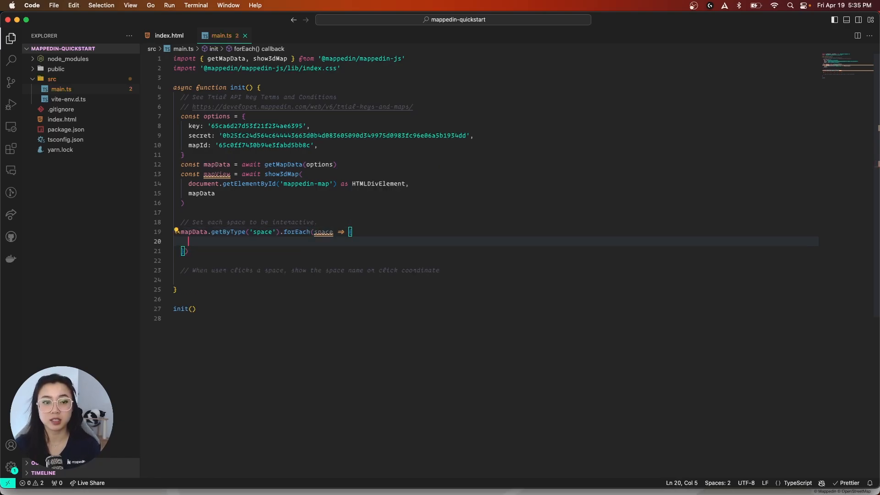
Inside the loop, call mapView.updateState(space, { interactive: true }).
type("mapView")
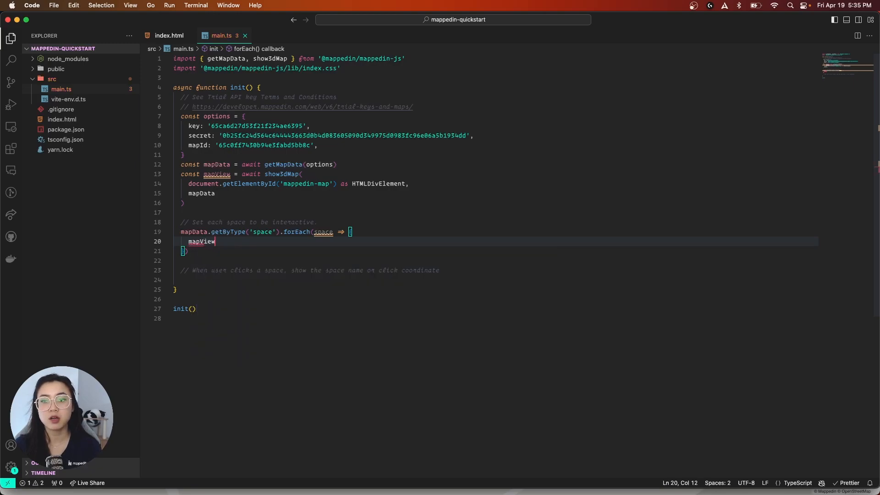
type(".updateState")
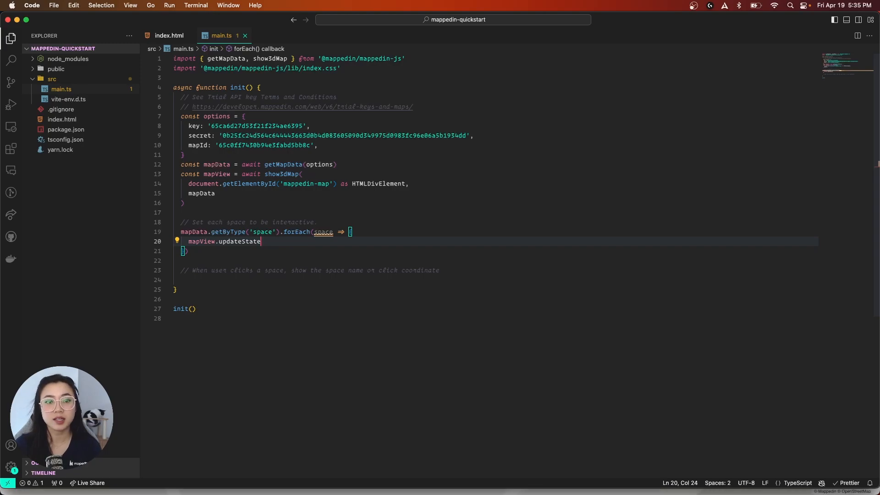
type("(space,")
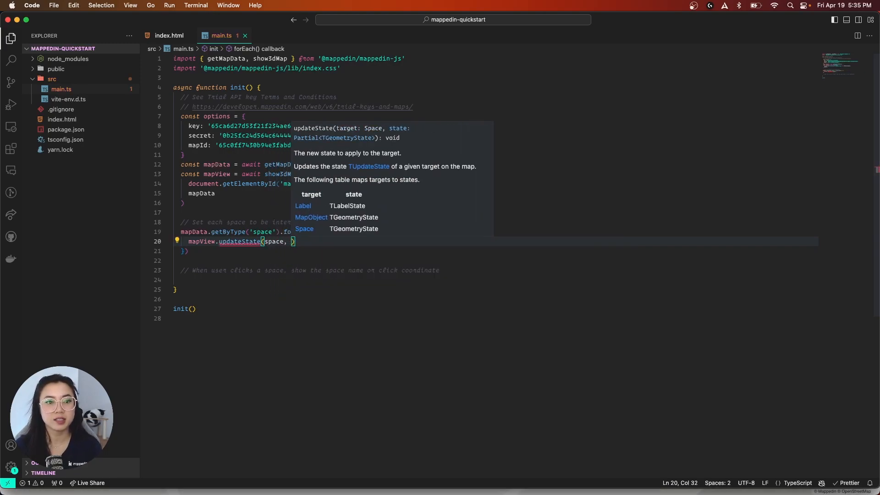
type("interactive: true,")
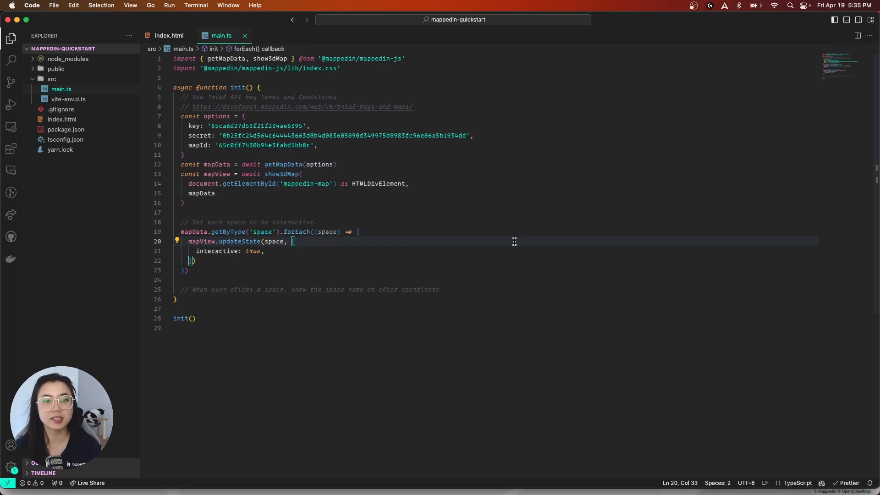
left_click(312, 21)
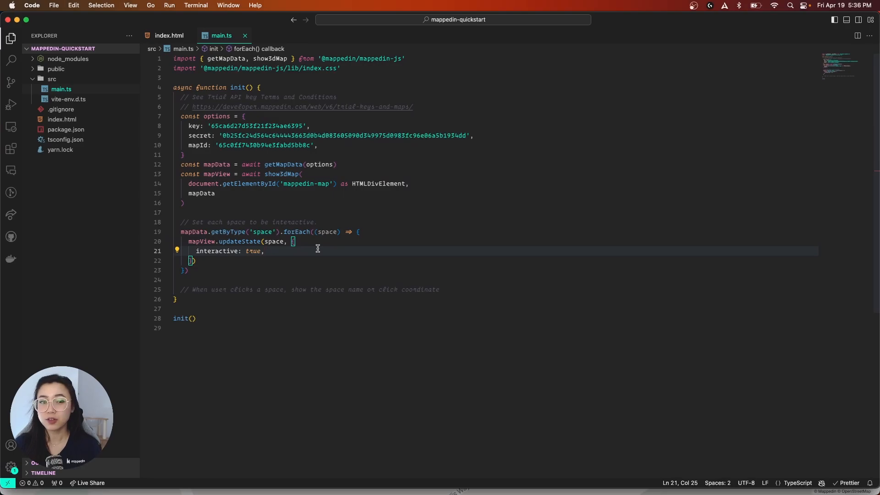
Add hoverColor: 'orange' to the updateState options on a new line.
key("enter")
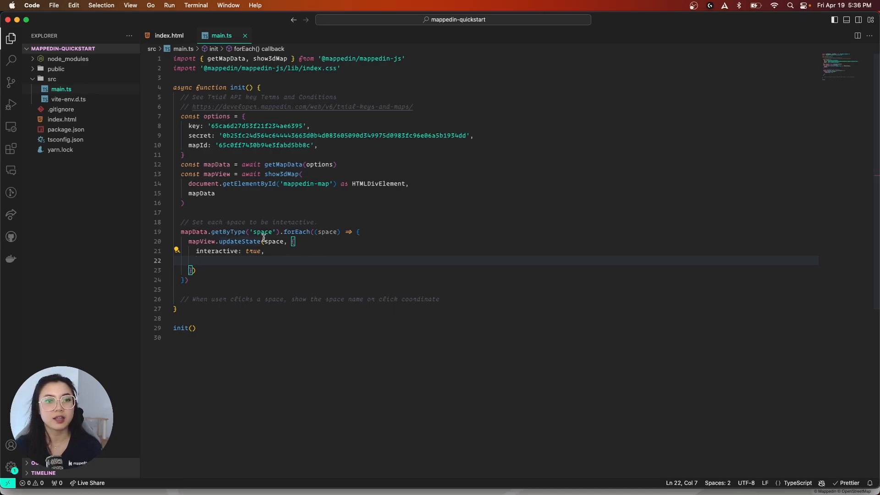
type("hoverColor")
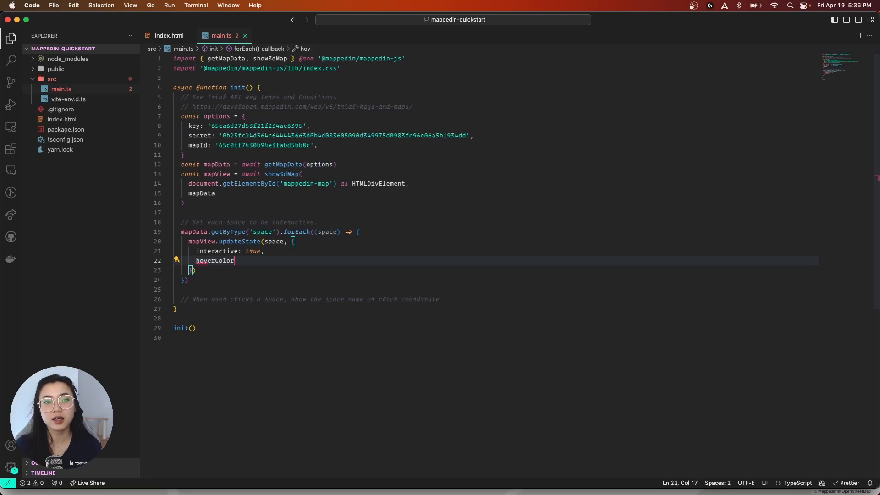
type(": '")
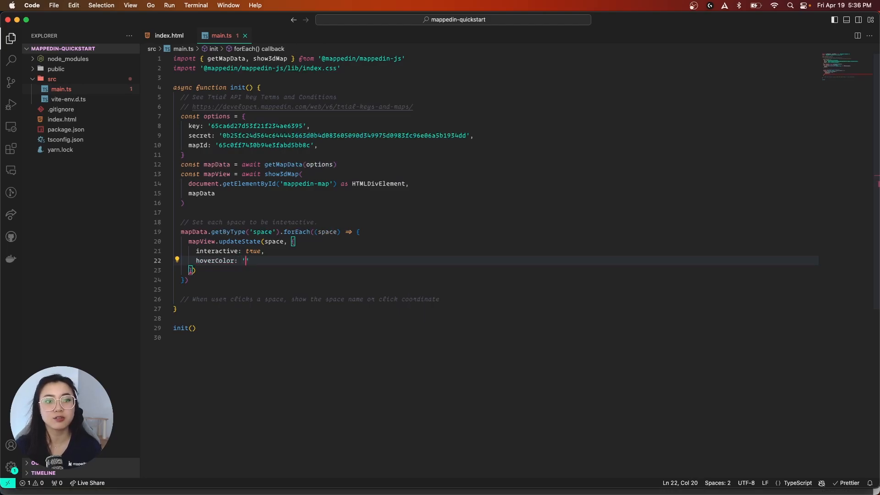
type("orange")
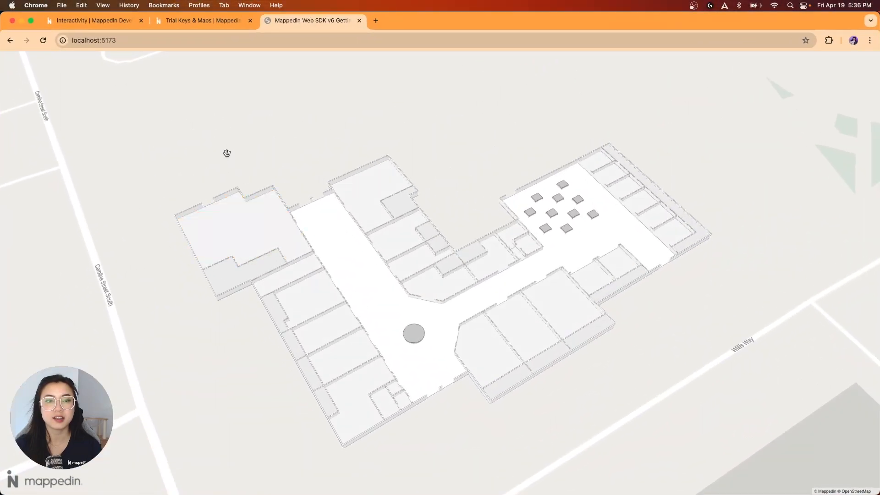
left_click(373, 188)
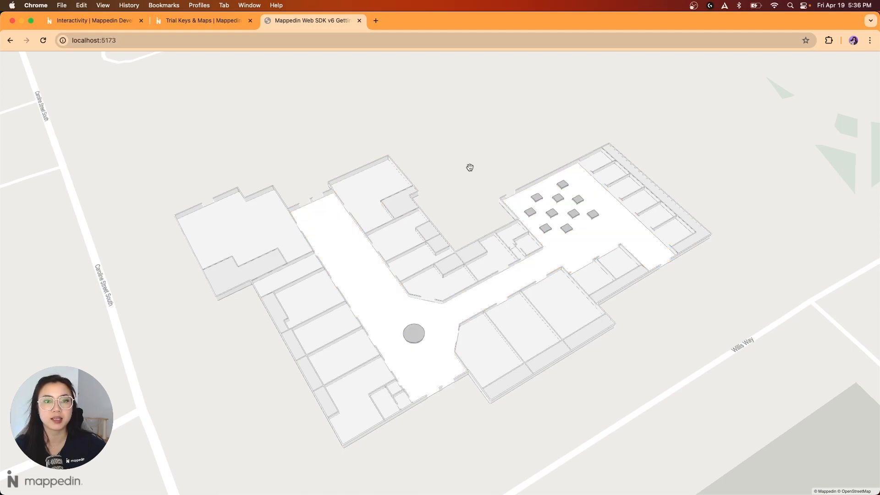
mouse_move(617, 142)
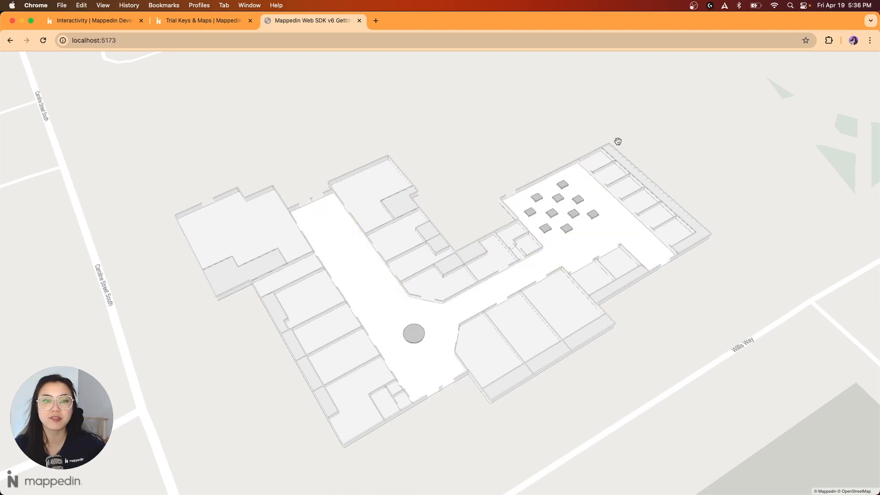
left_click(595, 163)
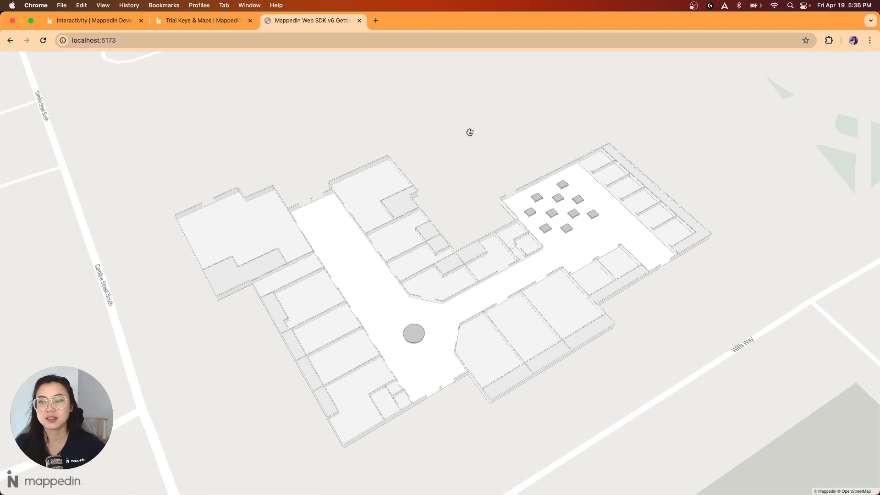
mouse_move(422, 124)
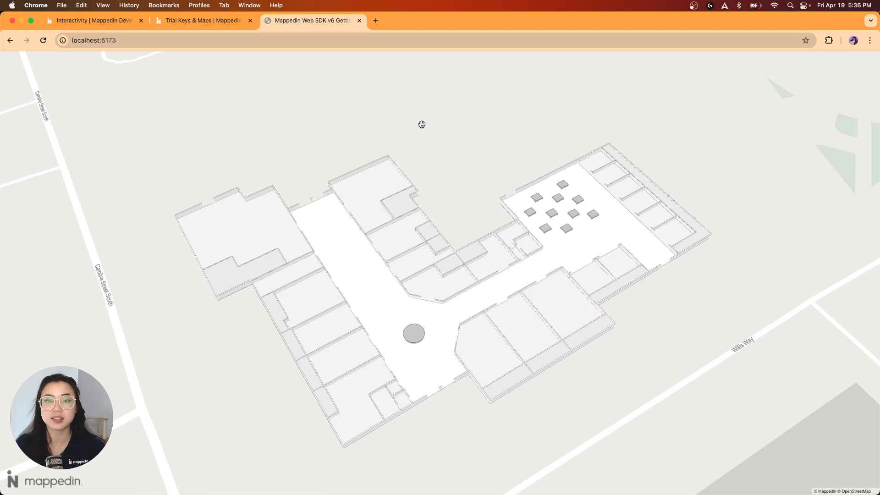
Jump to the Handling Click Events section of the Interactivity guide.
left_click(92, 20)
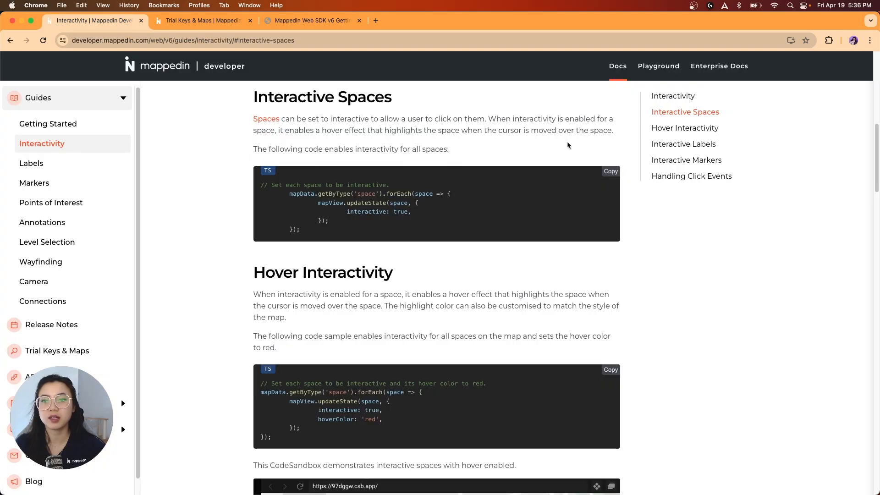
left_click(691, 176)
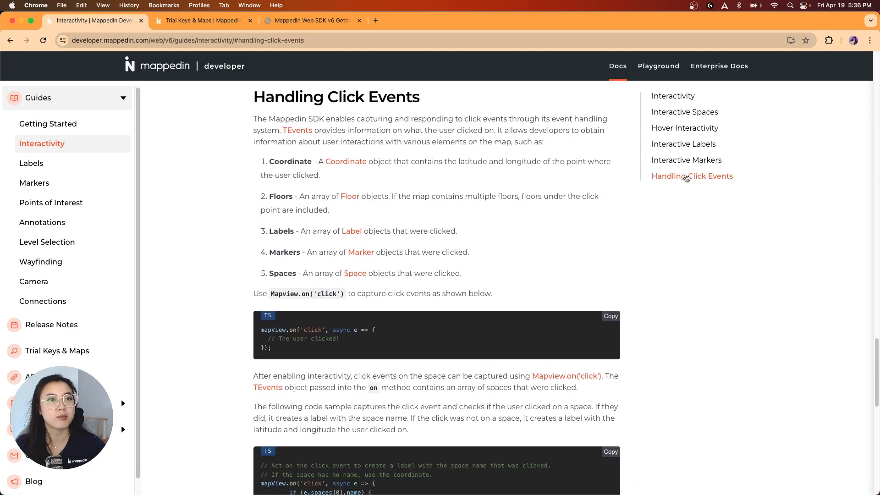
mouse_move(705, 214)
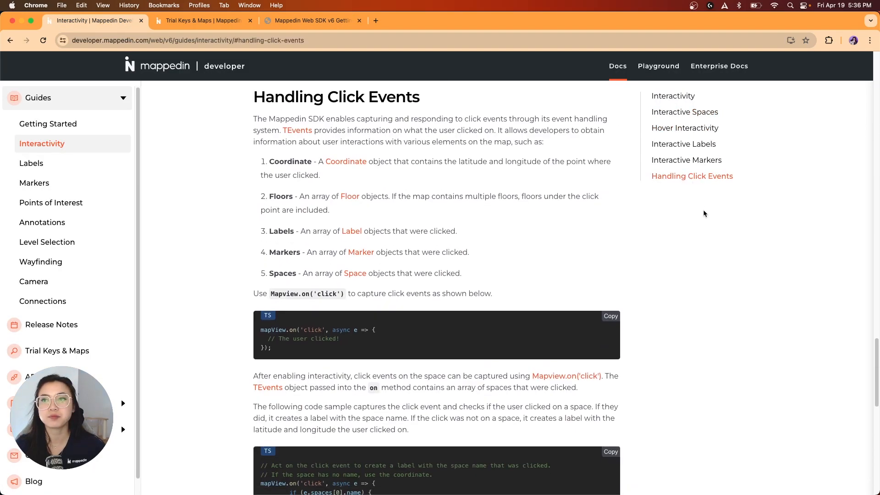
mouse_move(278, 96)
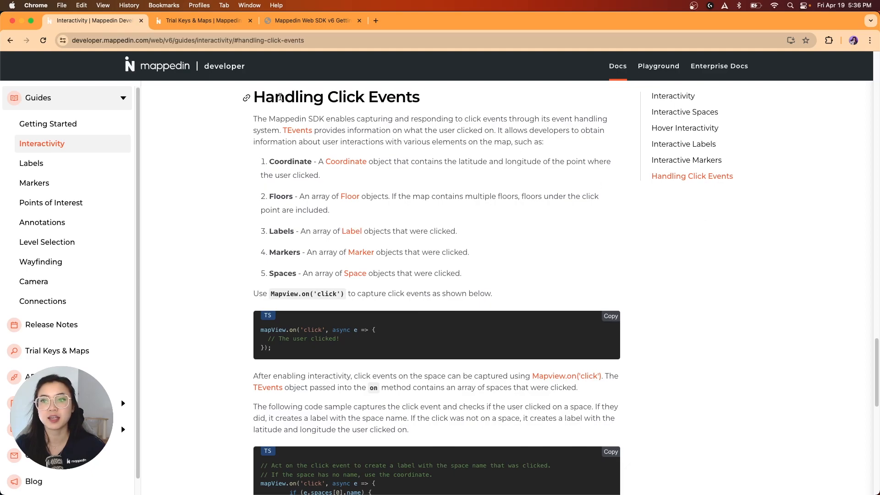
mouse_move(567, 126)
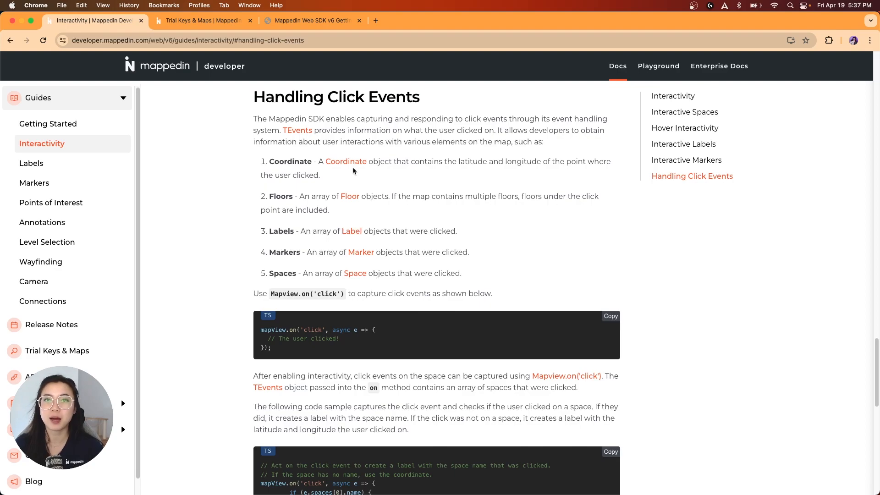
Read through the click-event code sample, selecting parts of it in the docs.
double_click(290, 161)
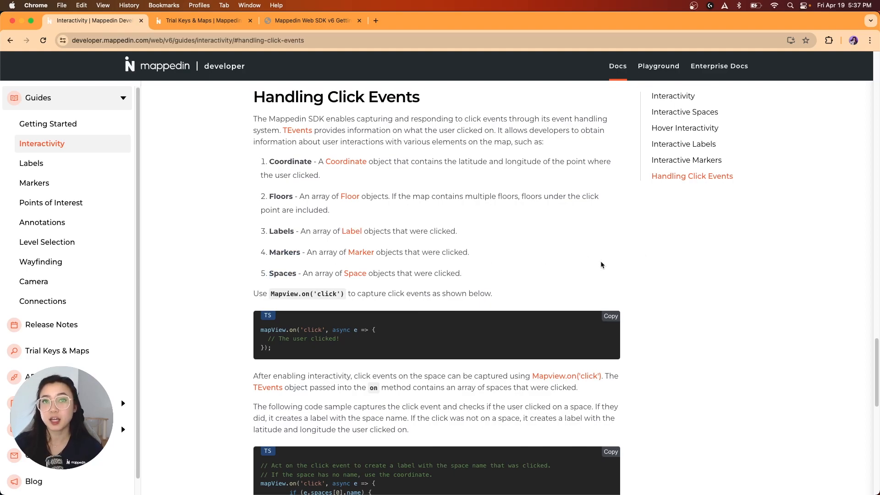
scroll("down", 3)
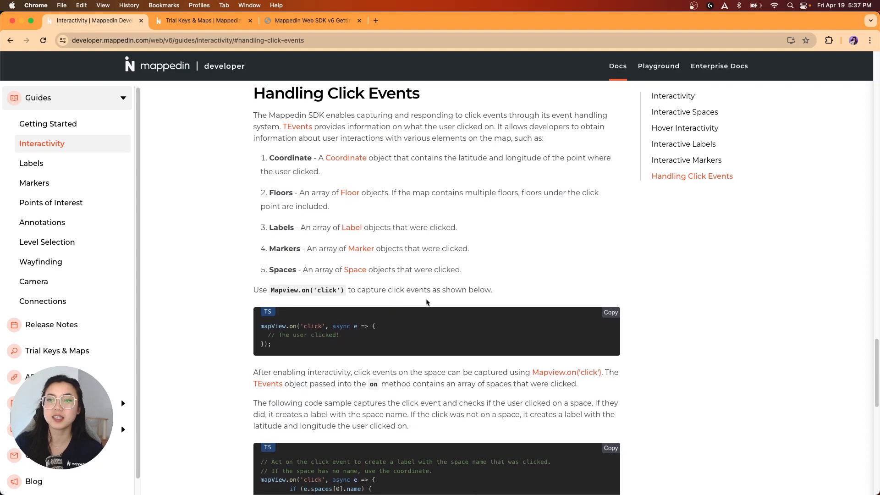
scroll("down", 3)
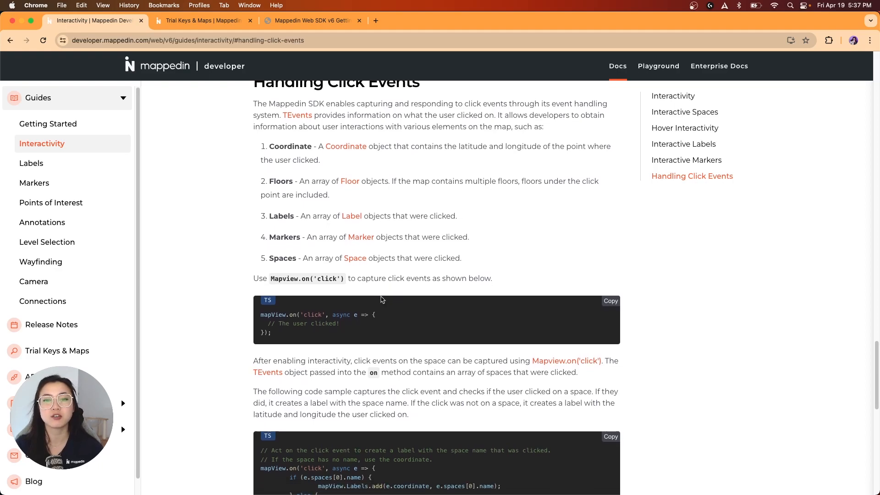
double_click(306, 279)
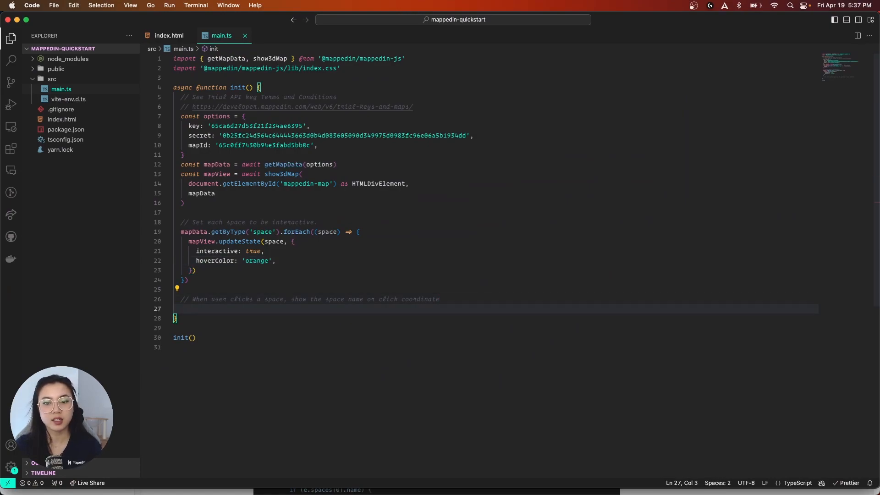
Write mapView.on('click', (event) => ...) with an if checking the clicked space's name.
type("mapView.on('l")
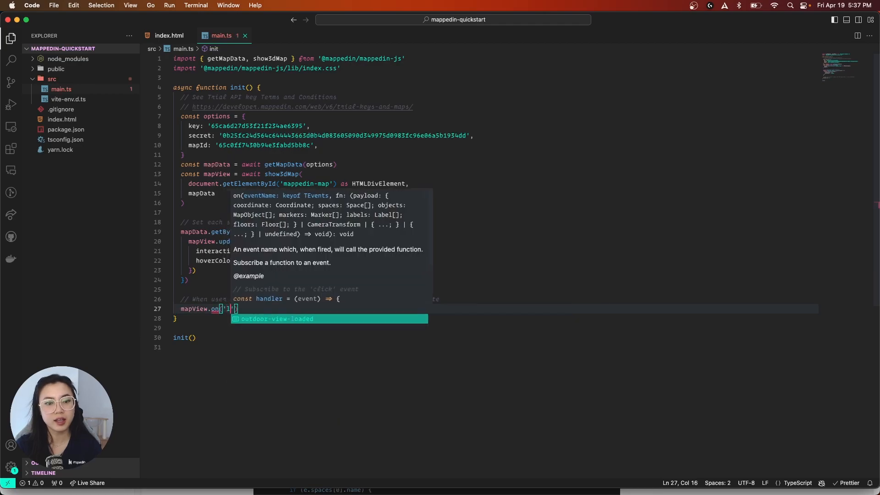
type("click")
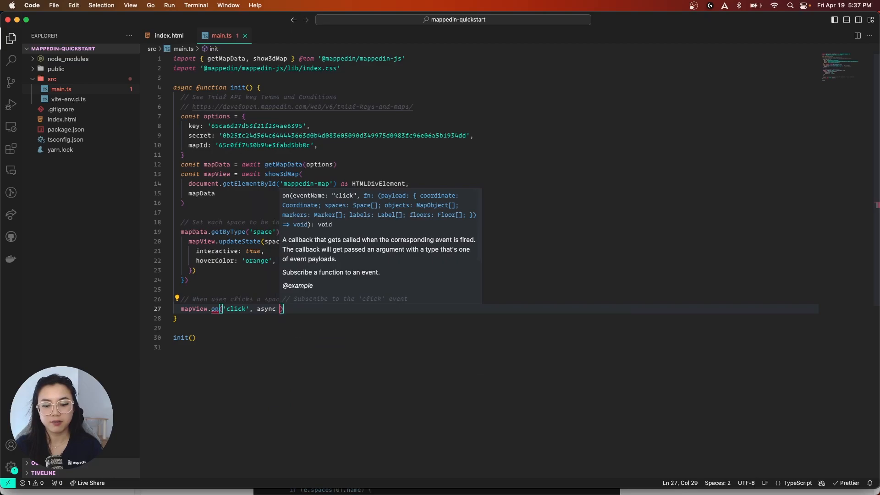
type("event")
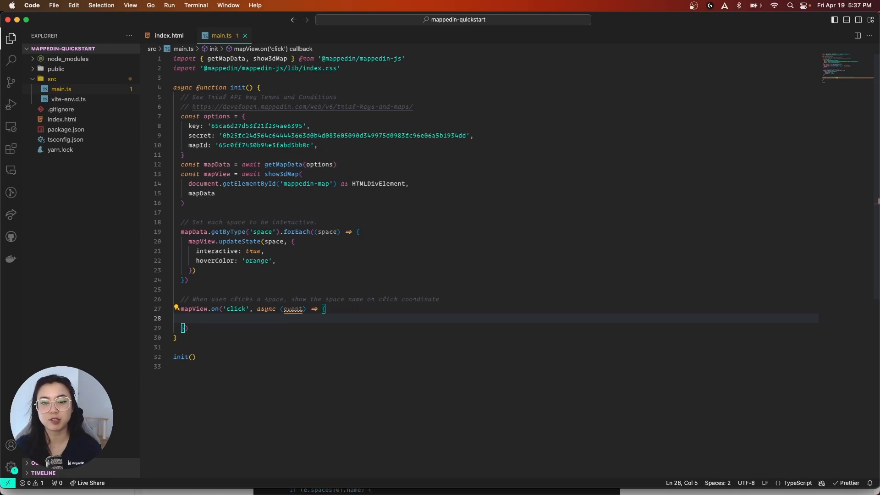
type("if (")
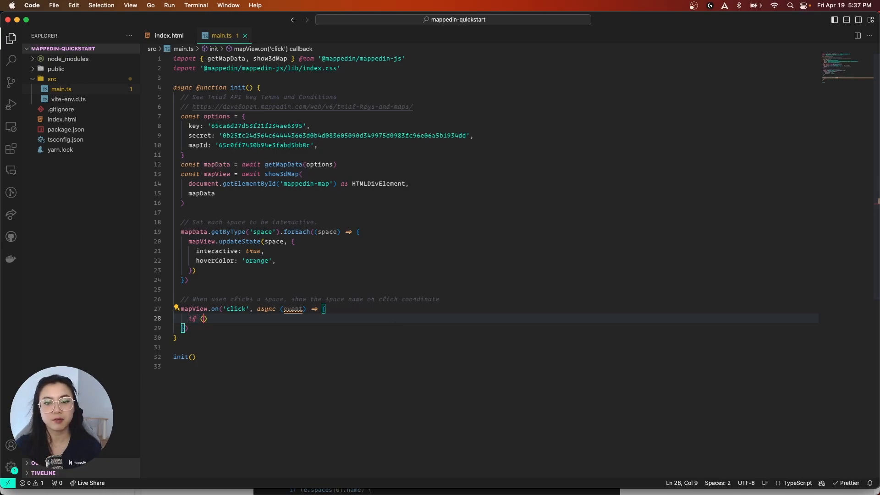
type("event.")
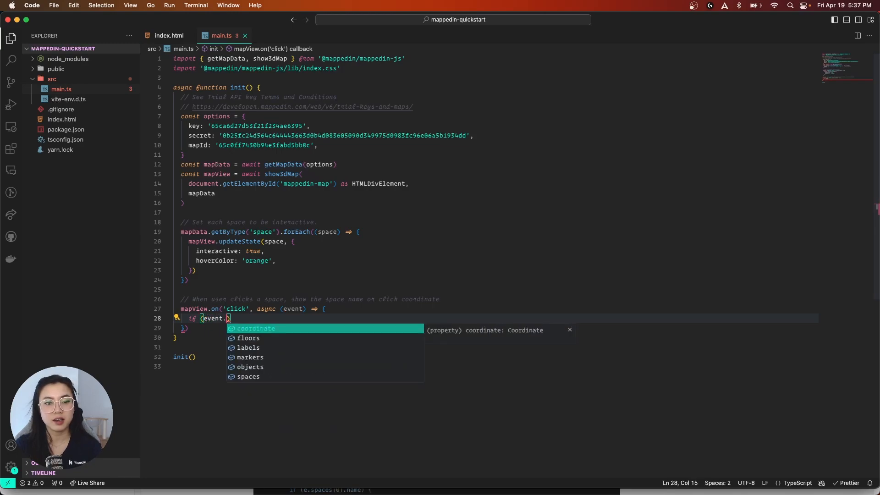
type("spaces[0")
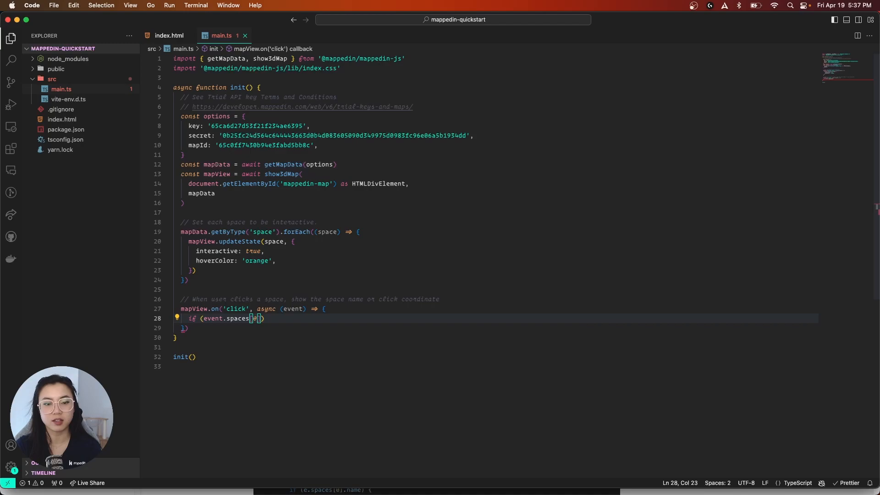
type("name")
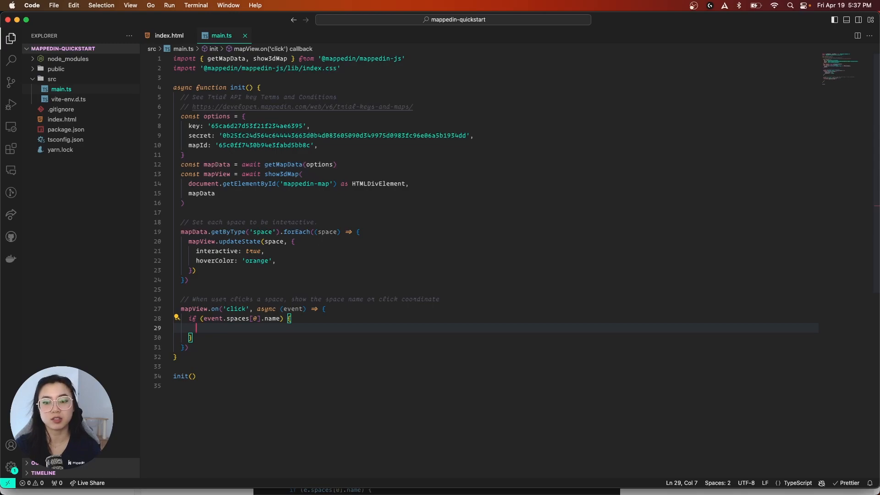
Inside the if, call mapView.Labels.add(event.coordinate, event.spaces[0].name).
type("mapView.")
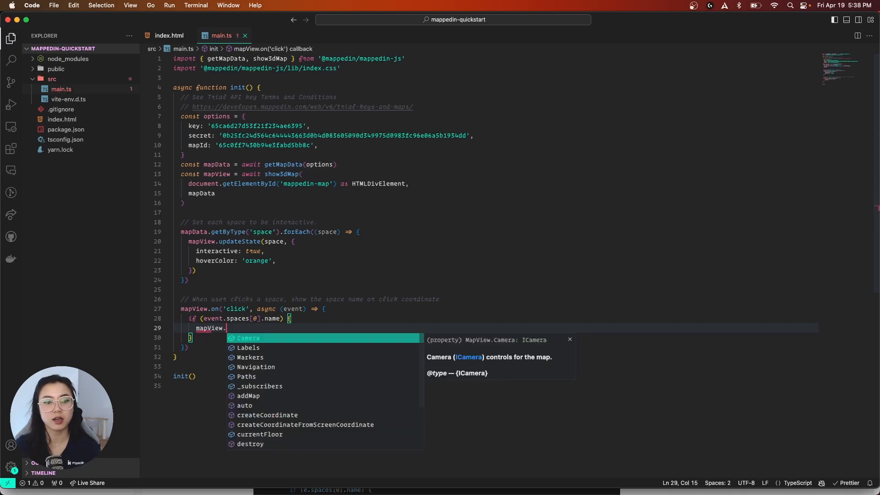
type("Labels.add")
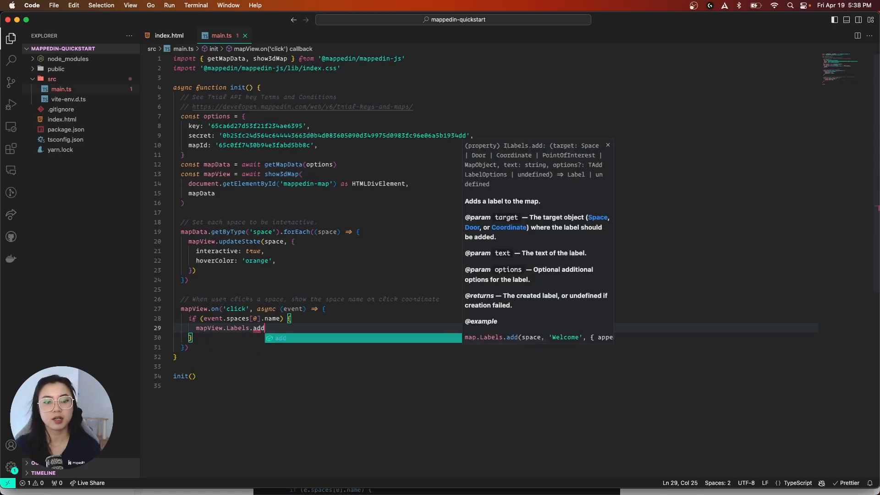
type("(event.coordinate")
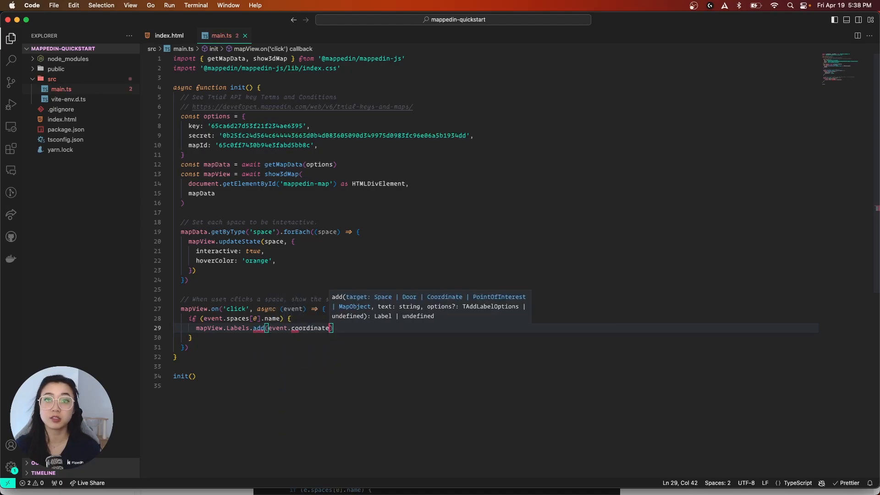
type(", event")
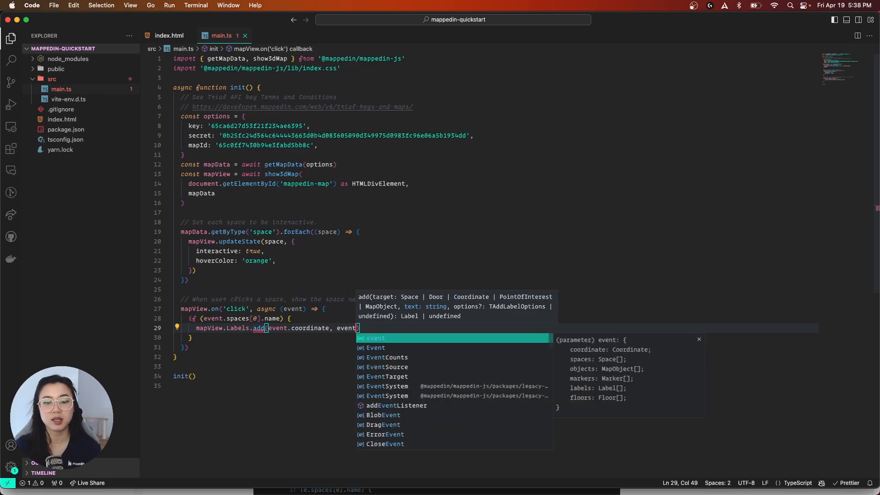
type(".spaces[0].name")
left_click(299, 338)
type(" else {")
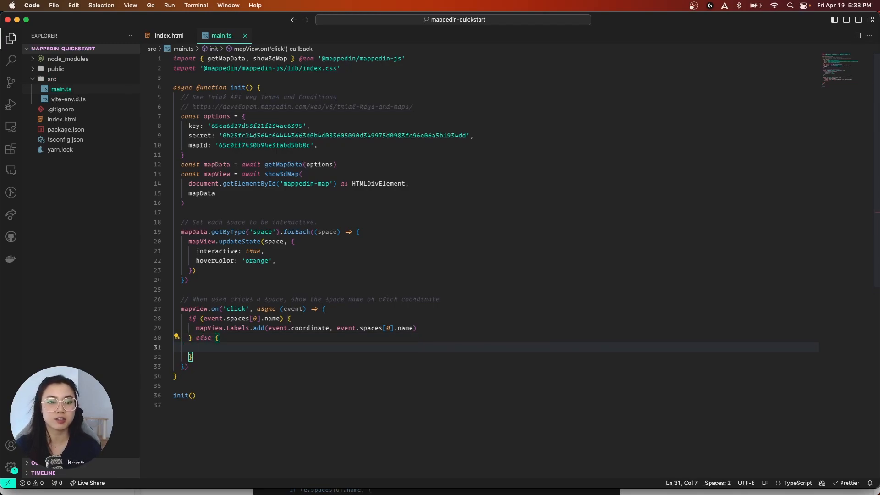
In the else branch, start mapView.Labels.add(event.coordinate, 'Lat: ' + event.coordinate.latitude.
type("mapView.Labels.add(")
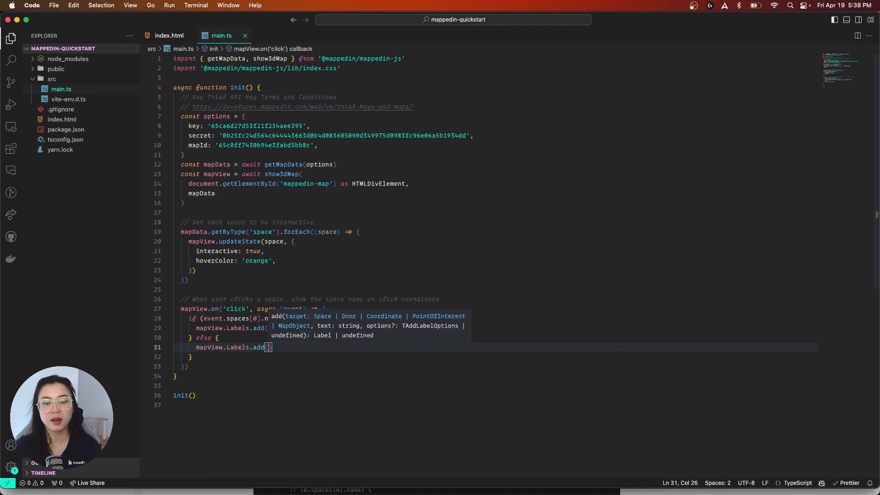
type("event.coordinate")
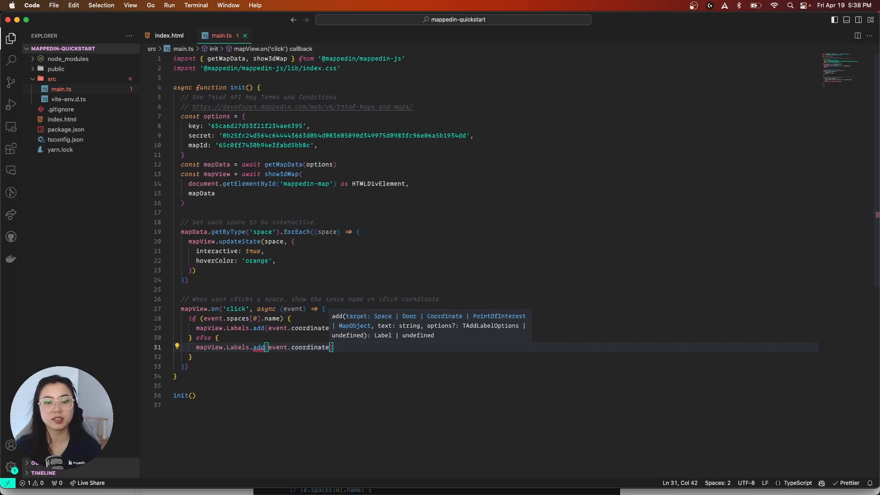
type(",")
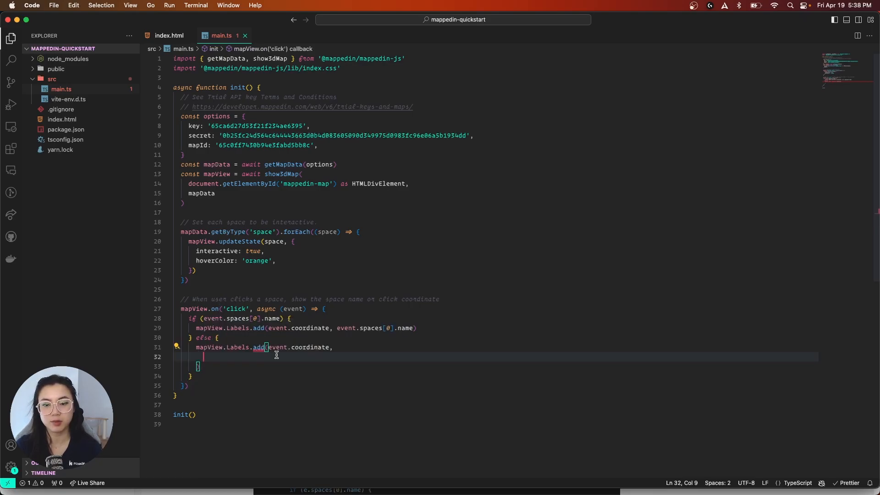
type("'Lat'")
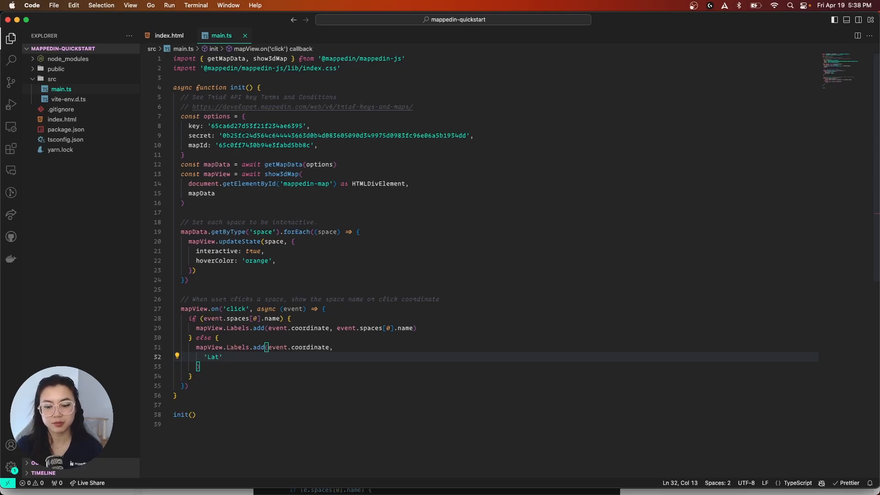
type(":")
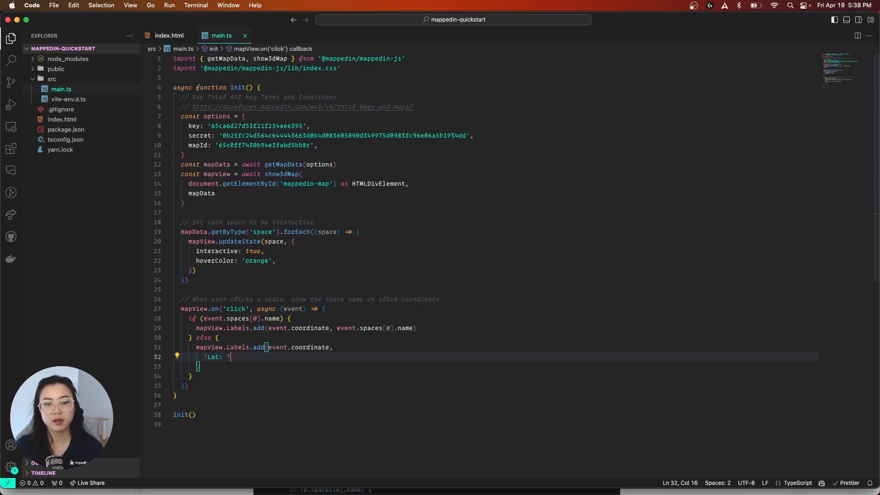
type("+")
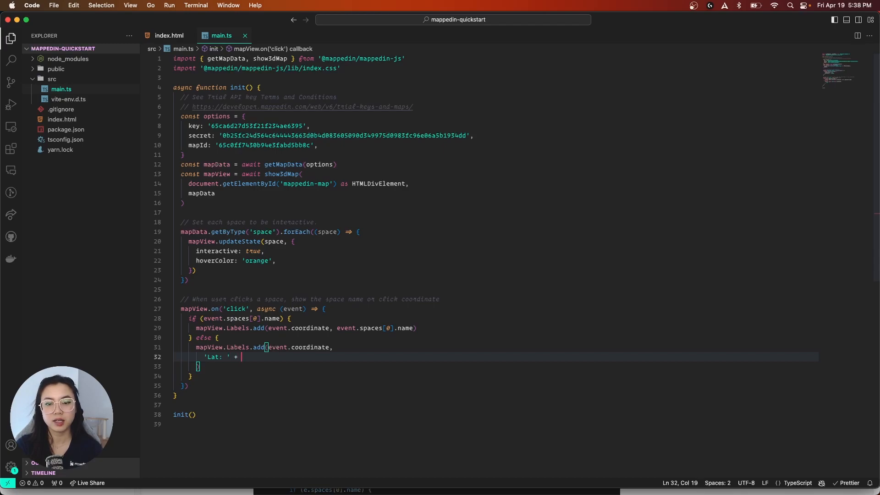
type("event.coordinate.latitude +")
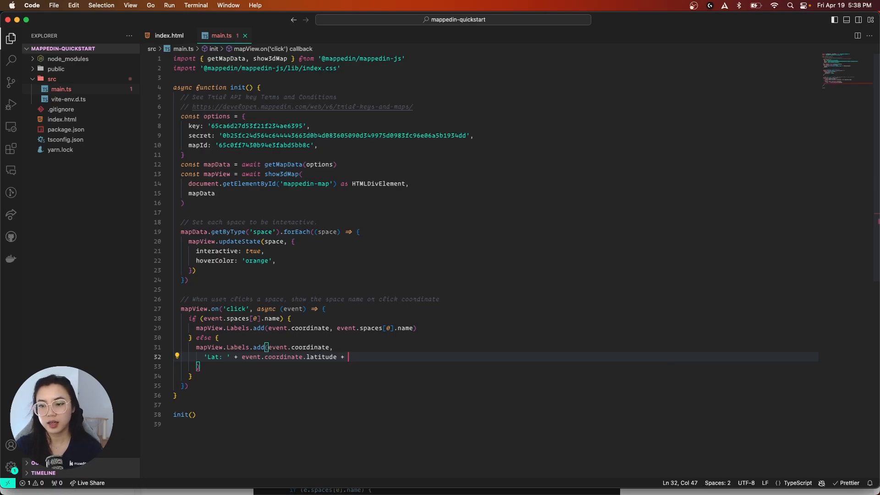
Complete the label string with ' Lon: ' + event.coordinate.longitude.
type("' Long")
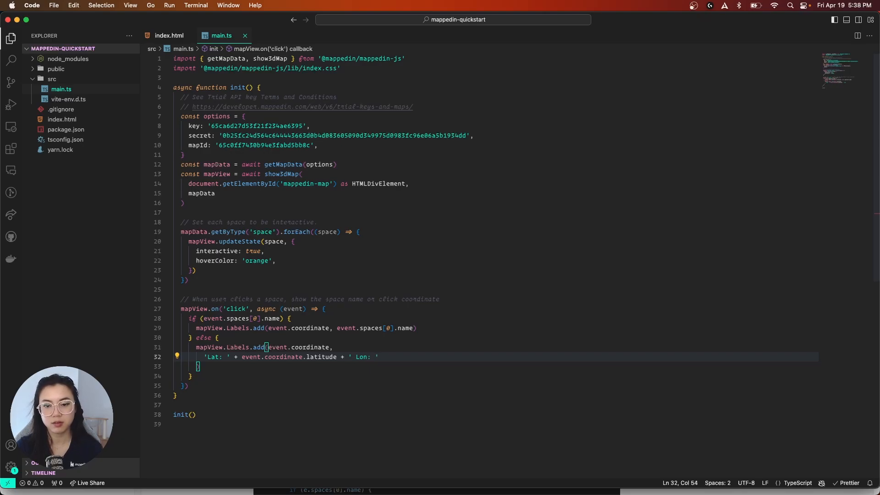
type("\"  \"")
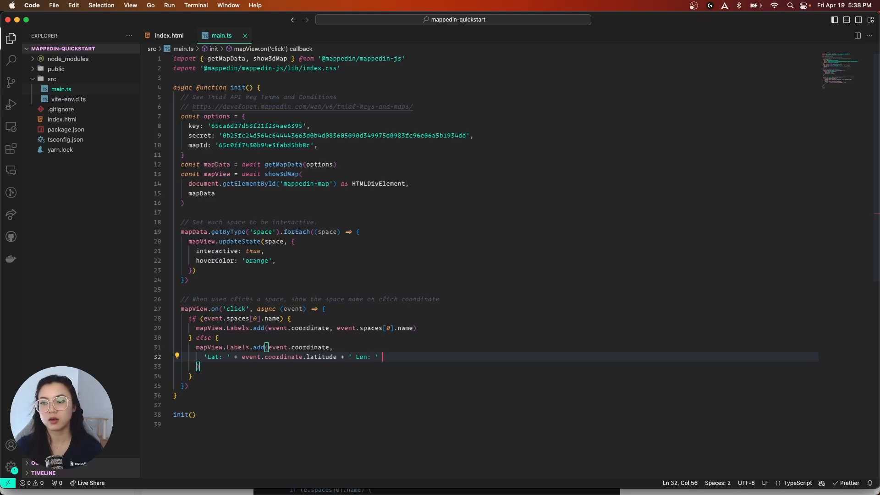
type("+")
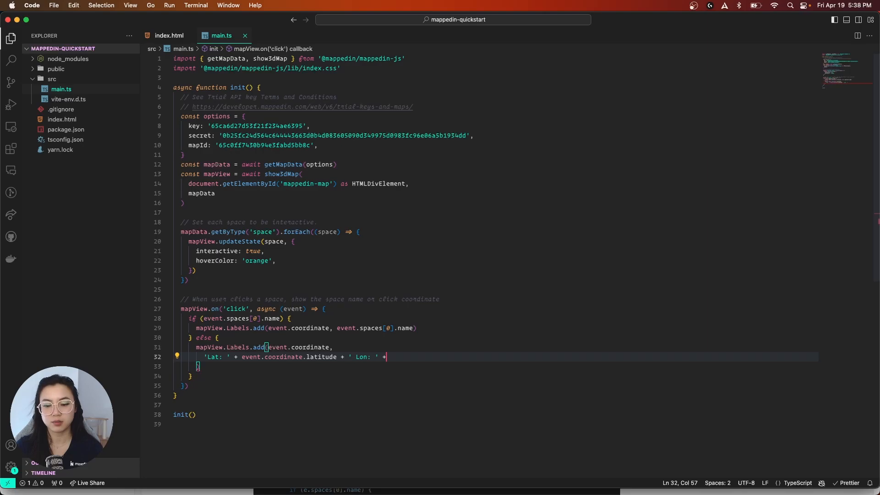
type("event.coordinate.lon")
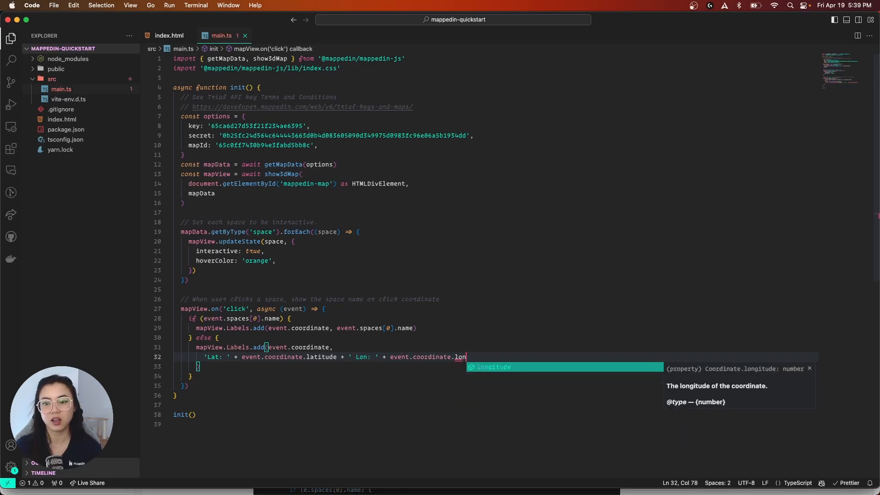
key("Tab")
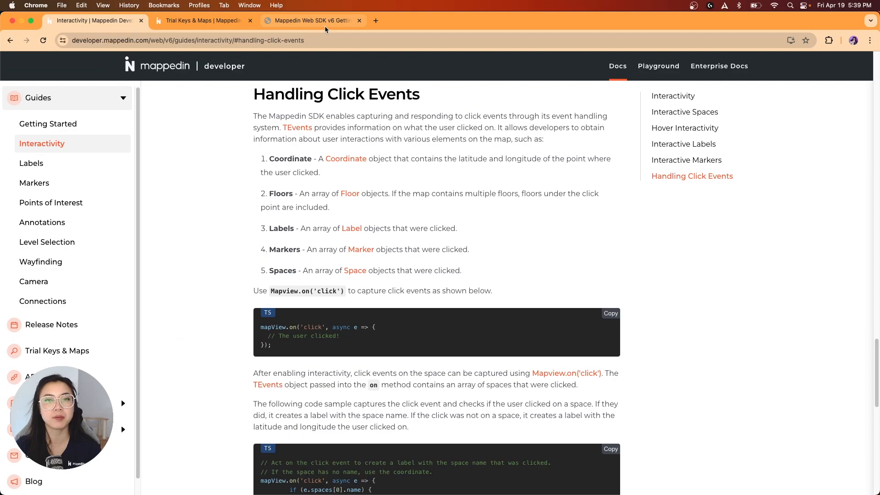
Click named spaces to add labels like Food Court Store, and unnamed spots to add Lat/Lon labels.
left_click(311, 20)
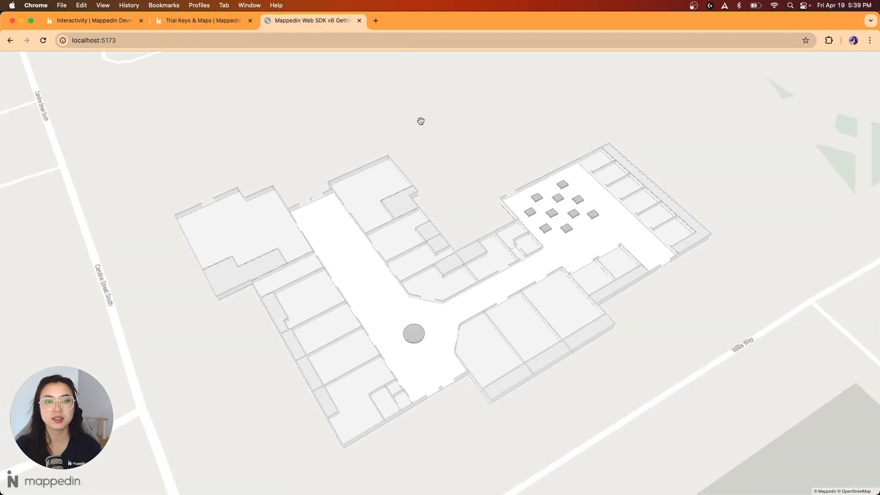
left_click(373, 188)
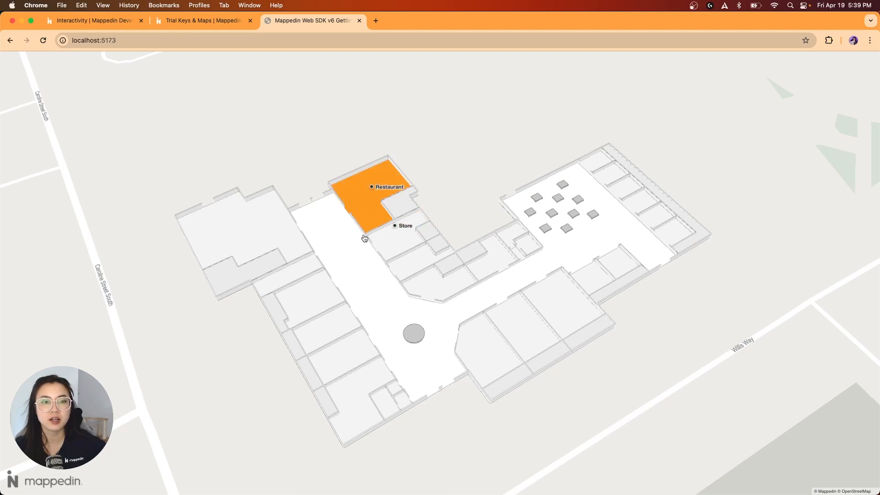
left_click(241, 272)
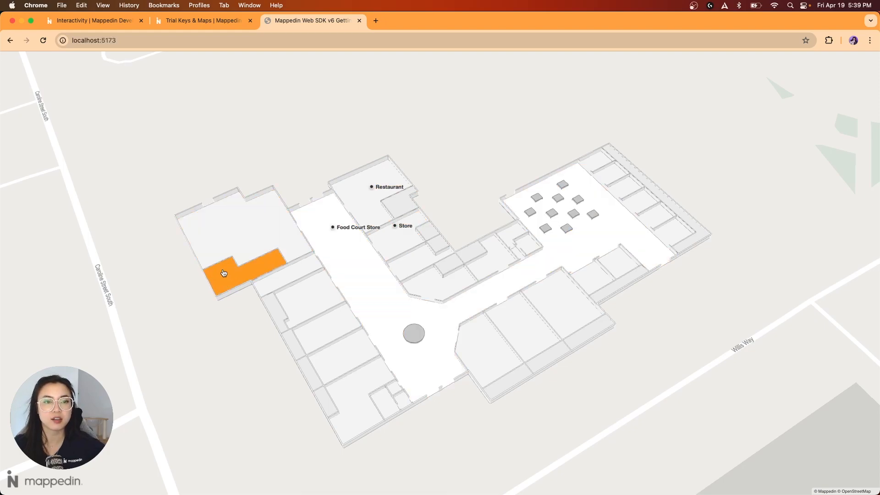
left_click(224, 274)
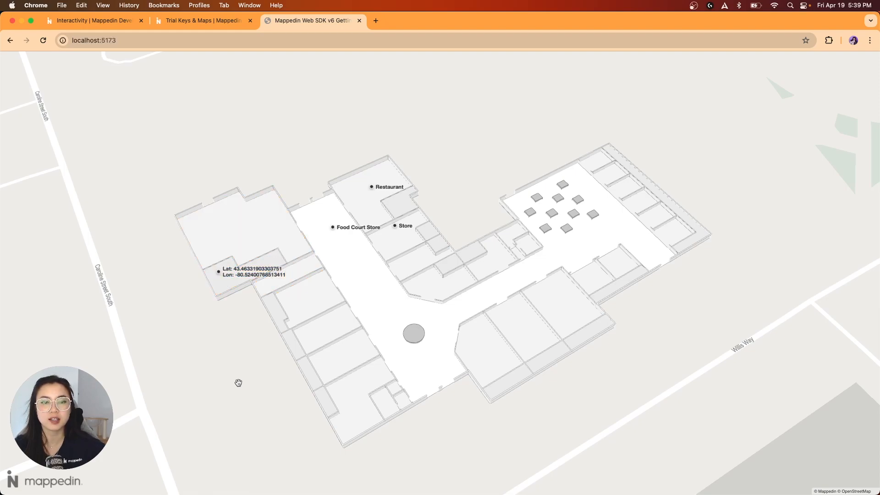
left_click(276, 261)
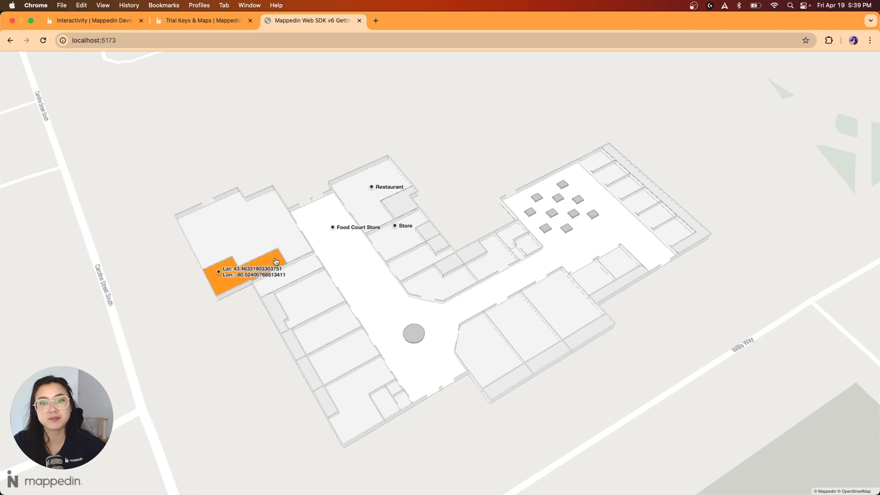
left_click(274, 259)
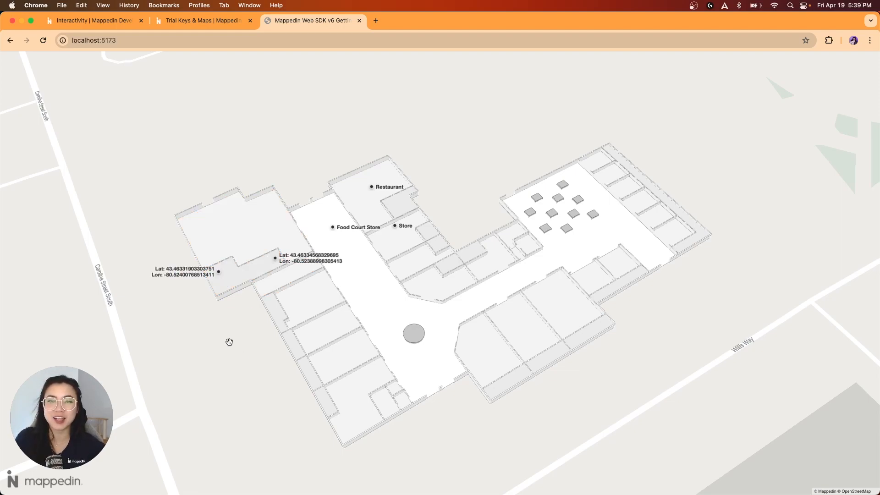
left_click(93, 20)
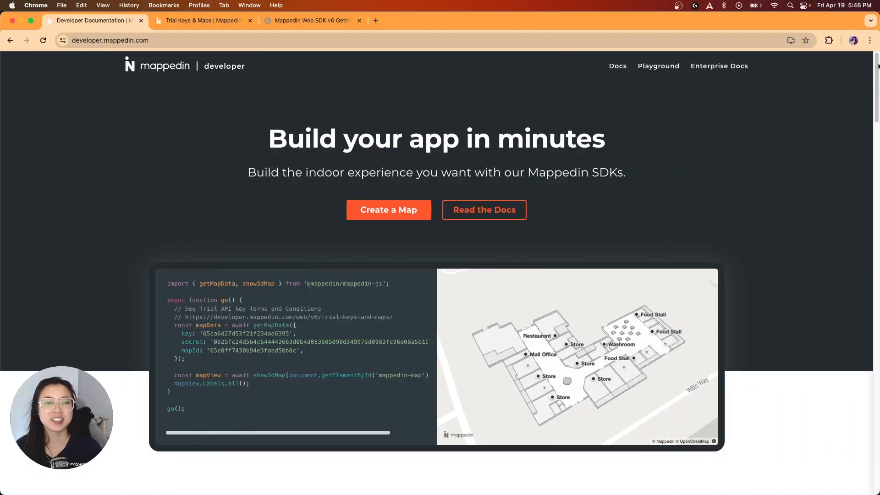
Scroll the developer homepage down to the Wayfinding, Annotations, Markers and Outdoor View feature cards.
scroll("down", 3)
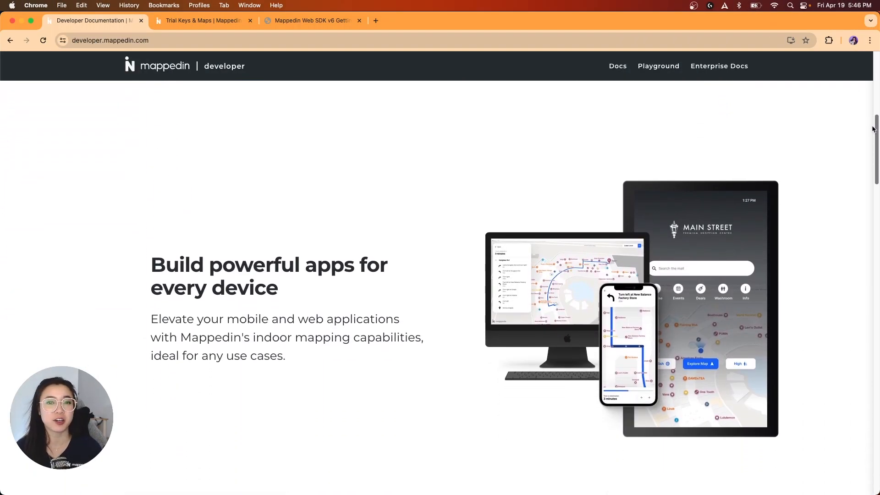
scroll("down", 3)
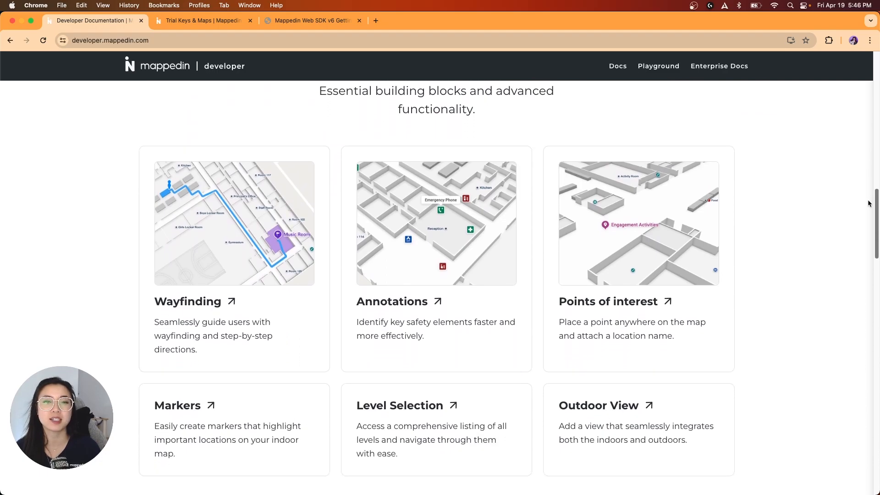
scroll("down", 3)
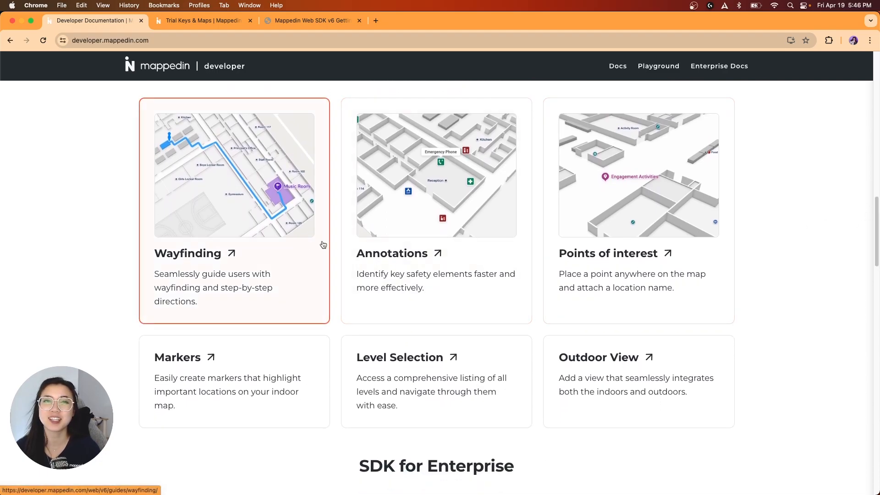
mouse_move(227, 383)
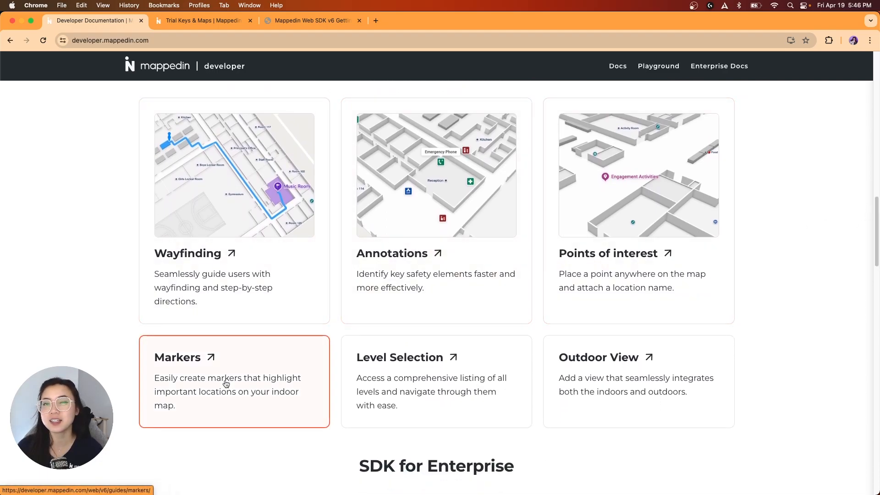